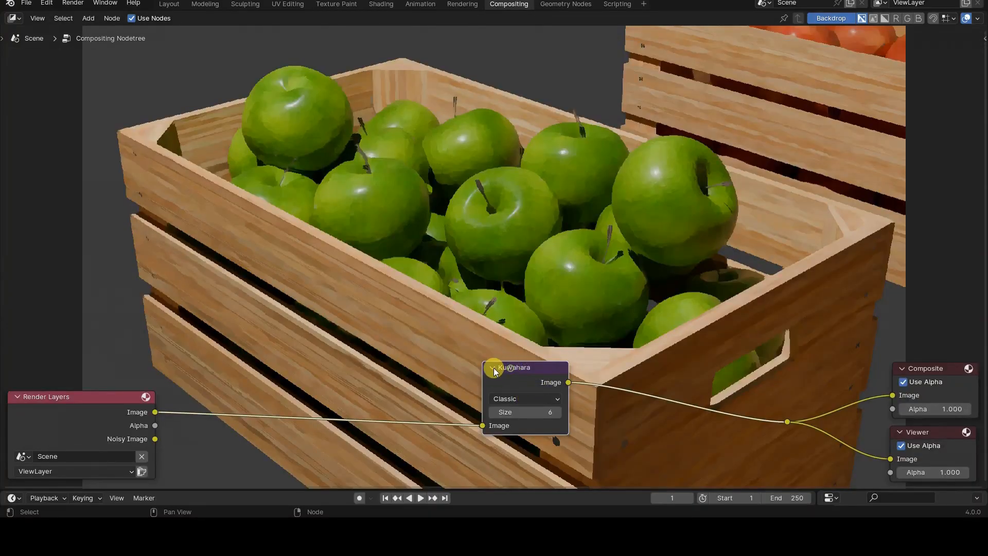
# Add a Kuwahara node from the Filter list onto the Render Layers output link
pyautogui.click(88, 17)
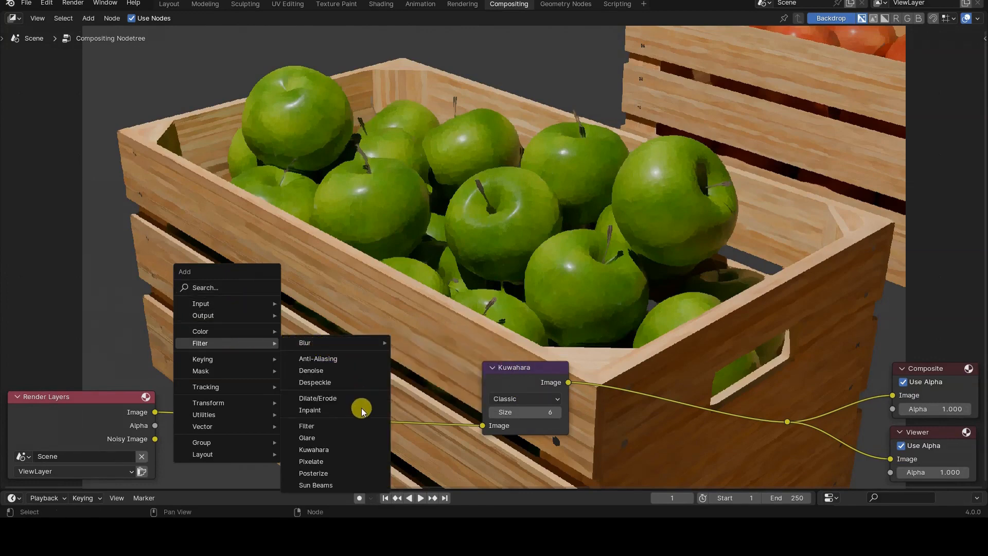
pyautogui.moveTo(356, 450)
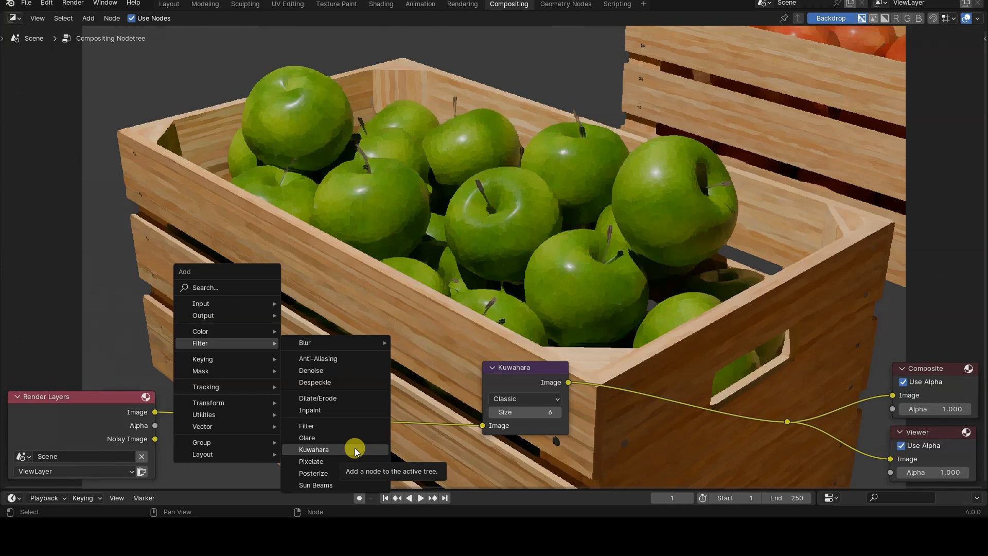
pyautogui.click(314, 450)
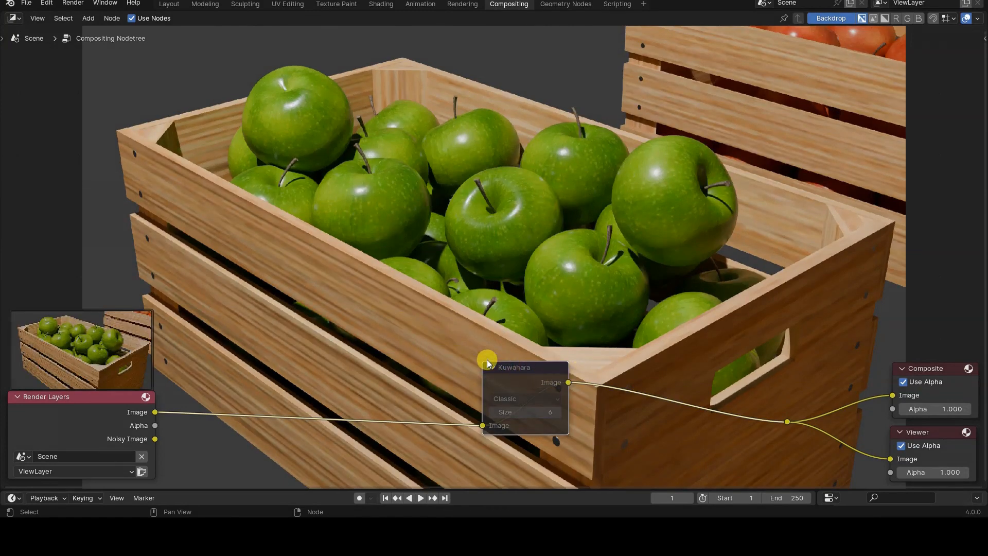
# Drop the Kuwahara node into the link and switch its variation to Anisotropic
pyautogui.click(514, 367)
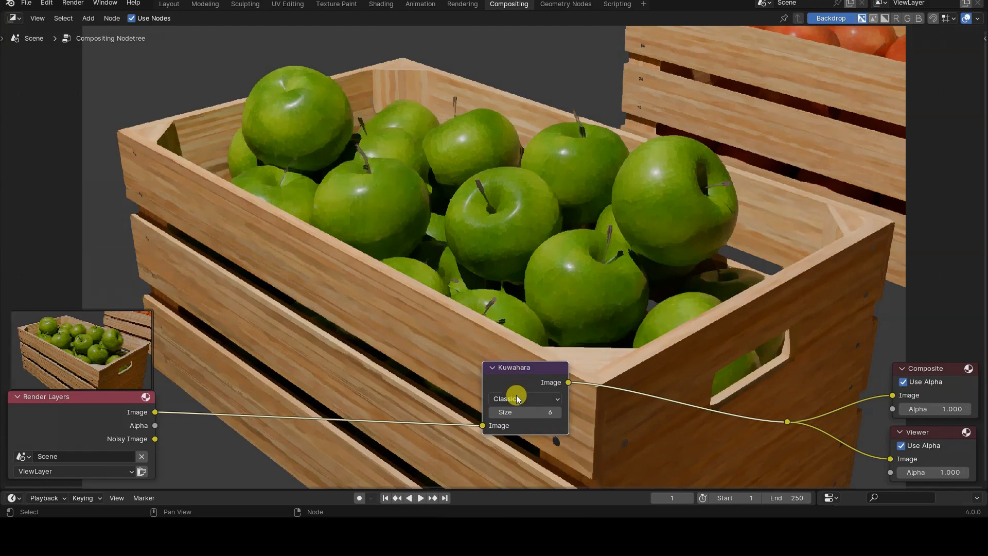
pyautogui.click(523, 399)
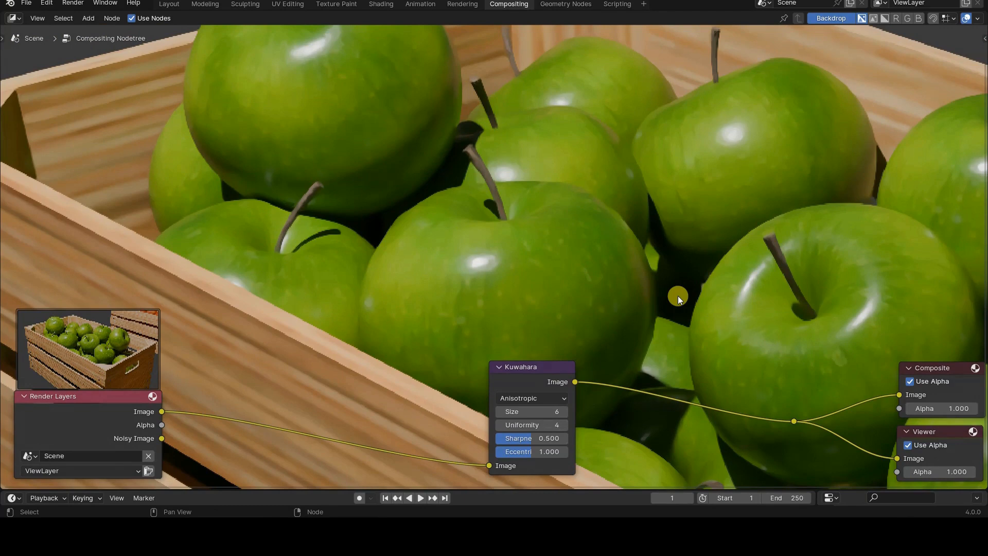
pyautogui.moveTo(679, 298)
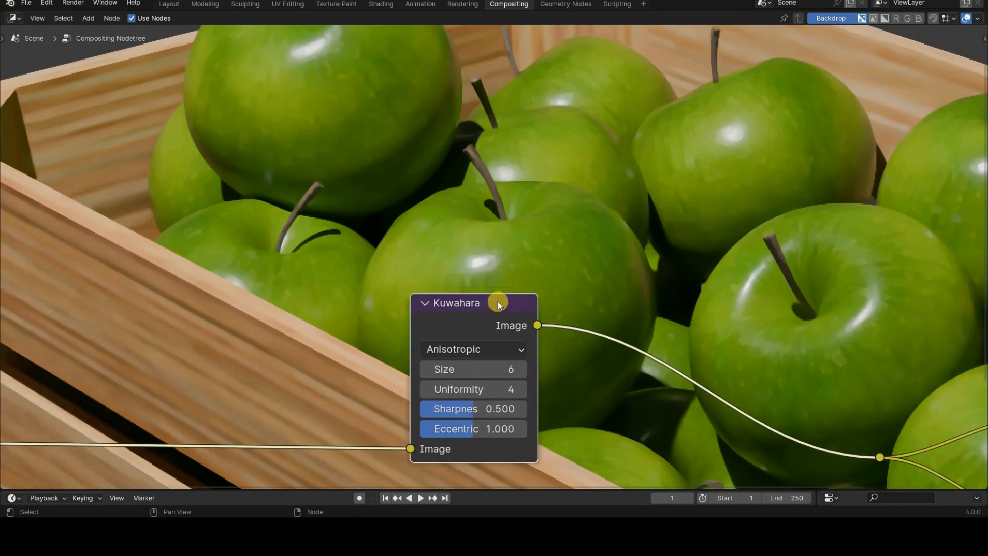
# Switch the Kuwahara node to the Classic variation and raise its Size toward 6
pyautogui.click(472, 349)
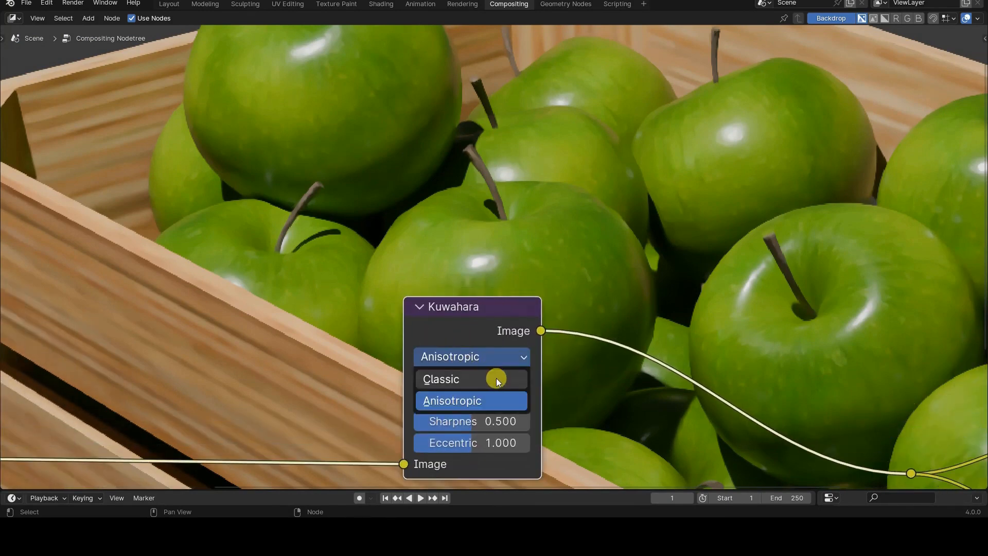
pyautogui.click(442, 379)
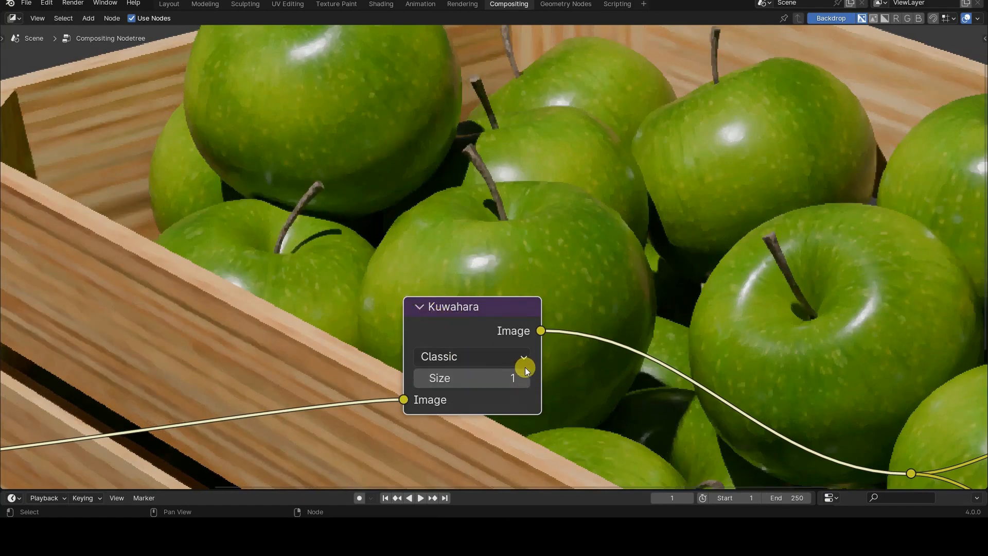
pyautogui.click(526, 378)
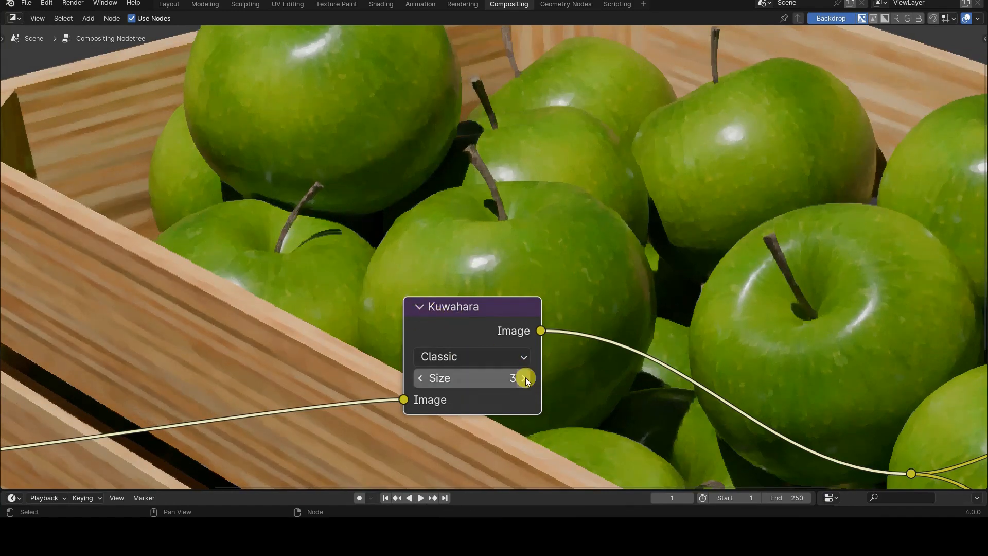
pyautogui.click(525, 378)
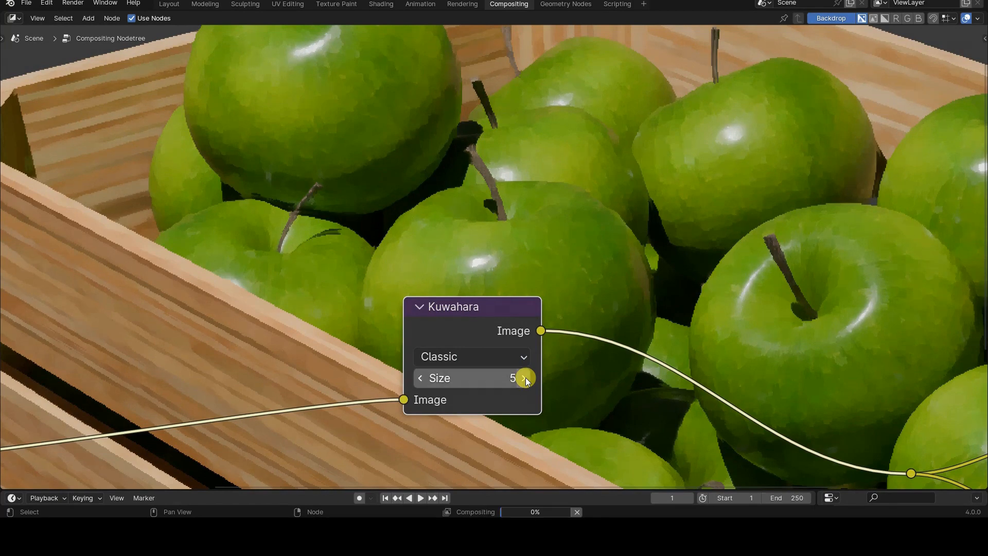
pyautogui.moveTo(276, 226)
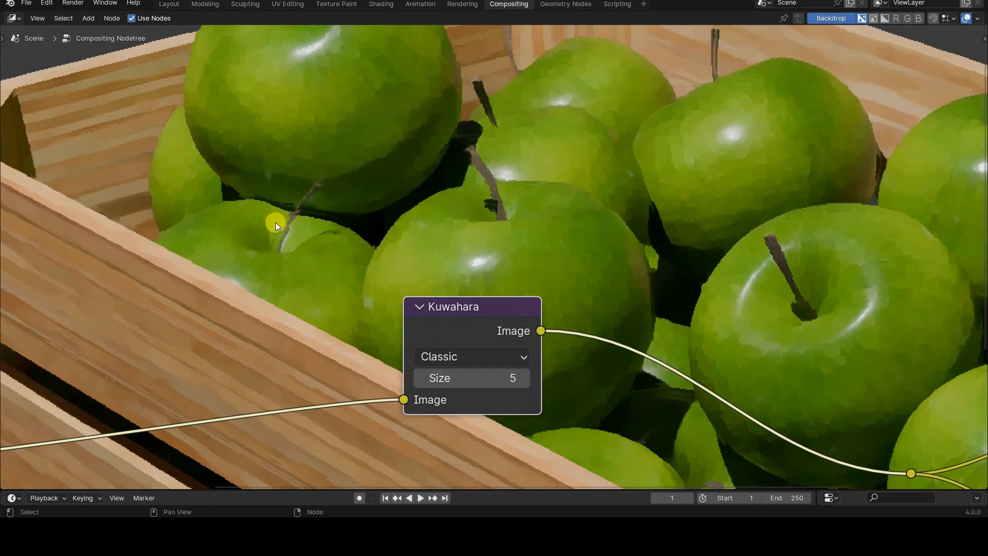
pyautogui.moveTo(292, 260)
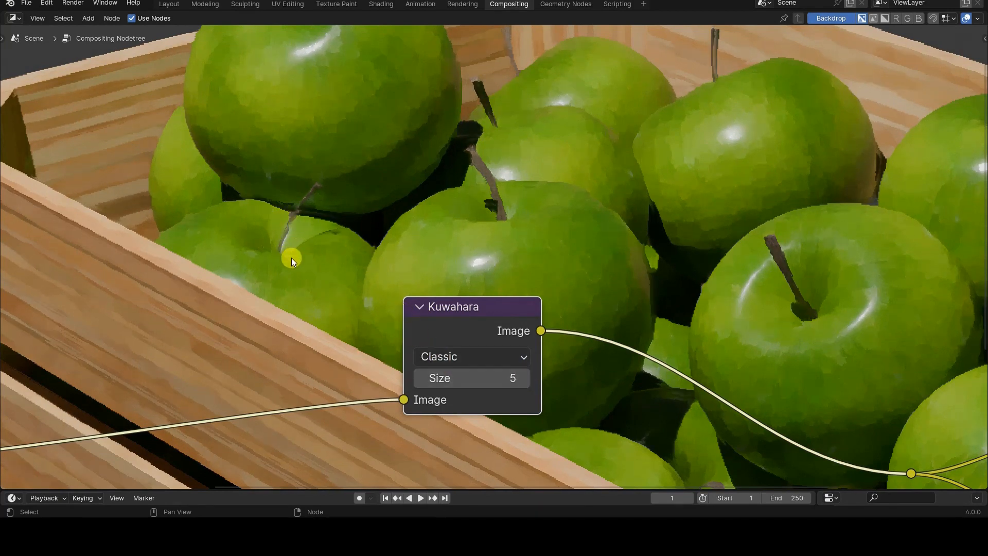
pyautogui.moveTo(529, 290)
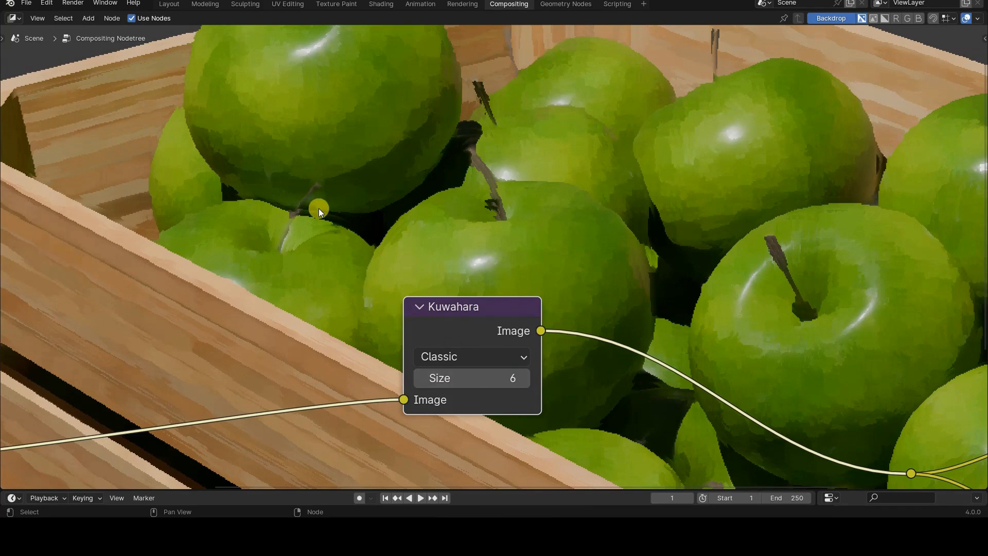
pyautogui.moveTo(295, 229)
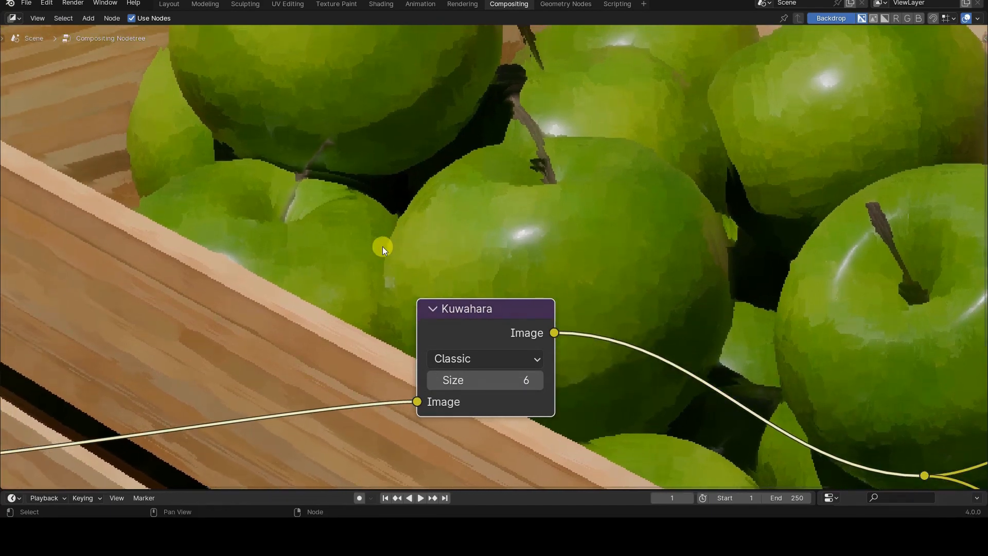
pyautogui.moveTo(396, 247)
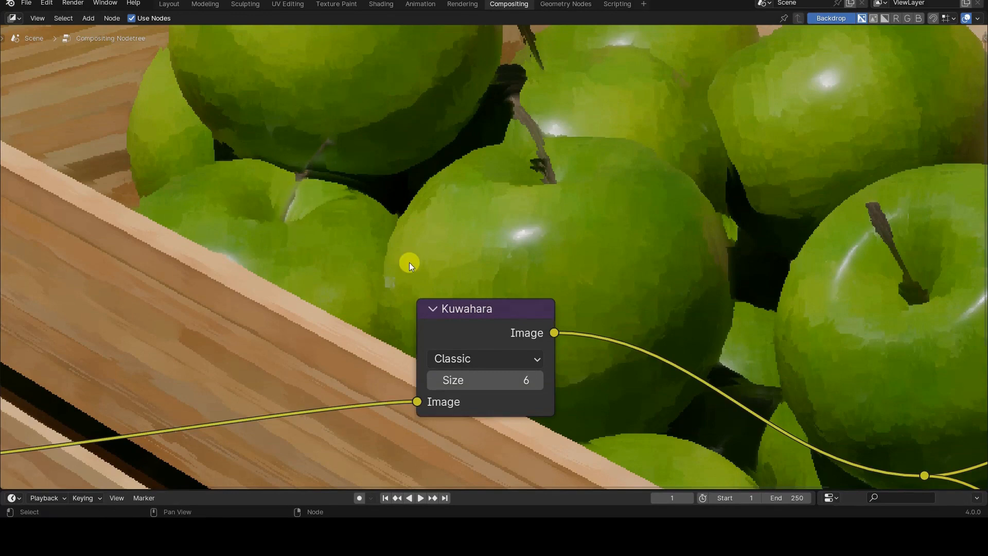
# Switch the Kuwahara node back to the Anisotropic variation, keeping Size 6
pyautogui.click(482, 358)
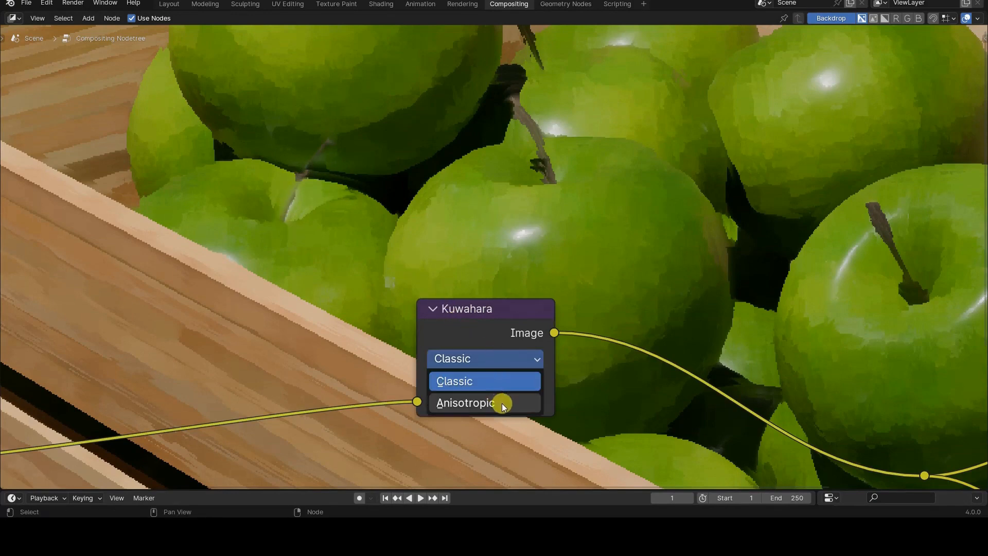
pyautogui.moveTo(467, 402)
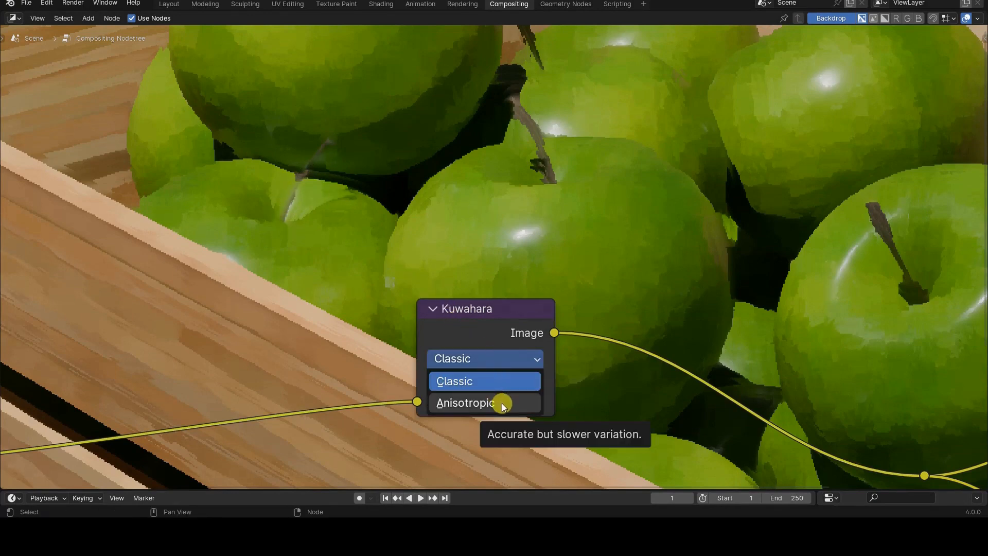
pyautogui.click(466, 403)
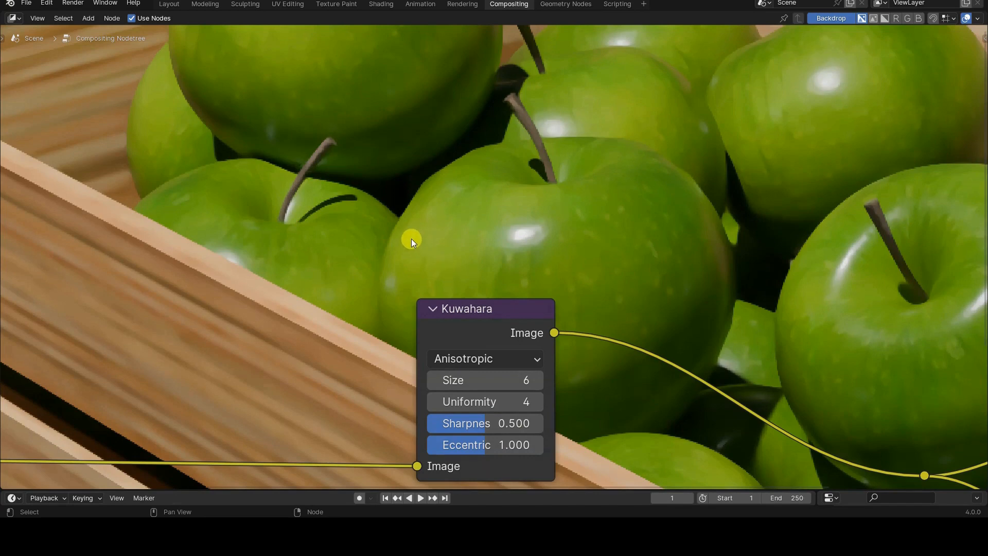
pyautogui.moveTo(364, 256)
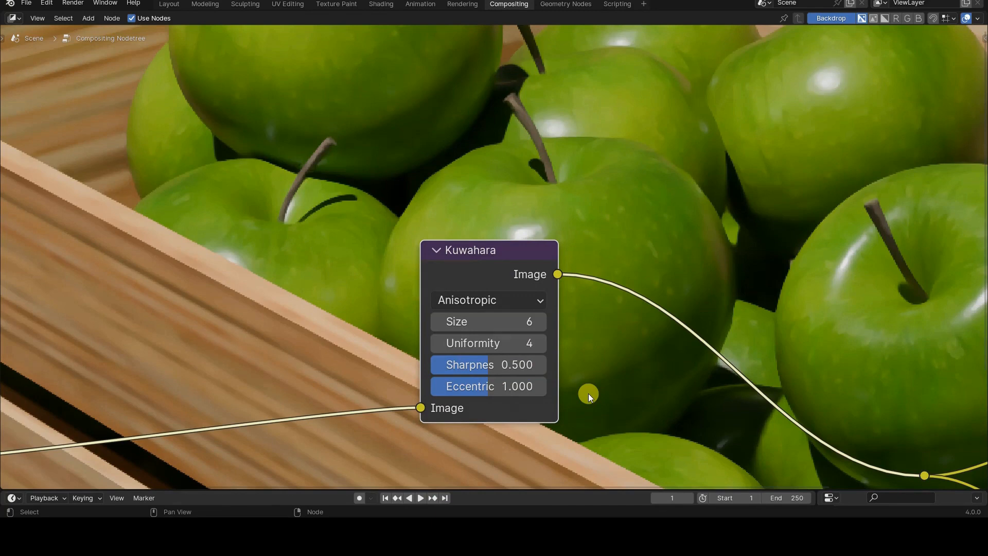
pyautogui.moveTo(496, 381)
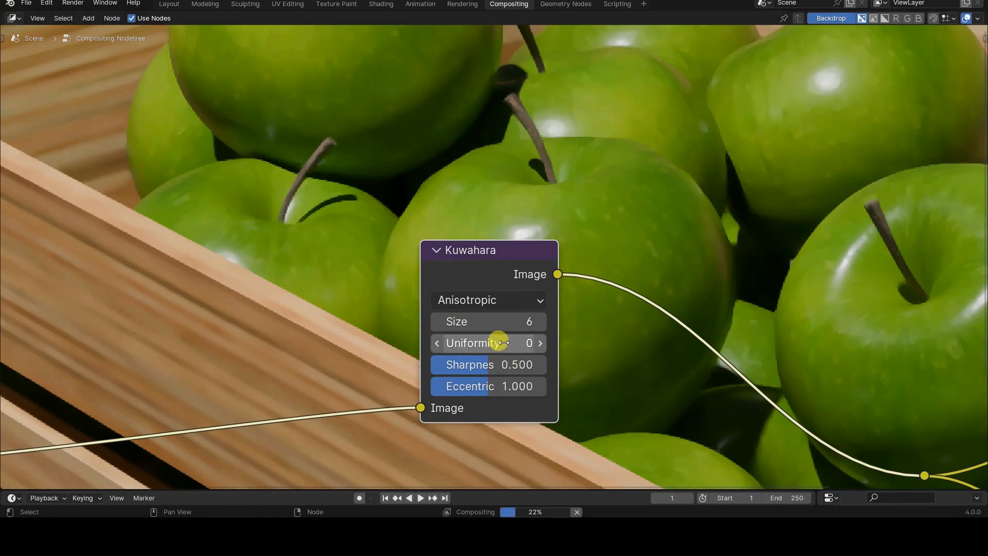
pyautogui.moveTo(309, 175)
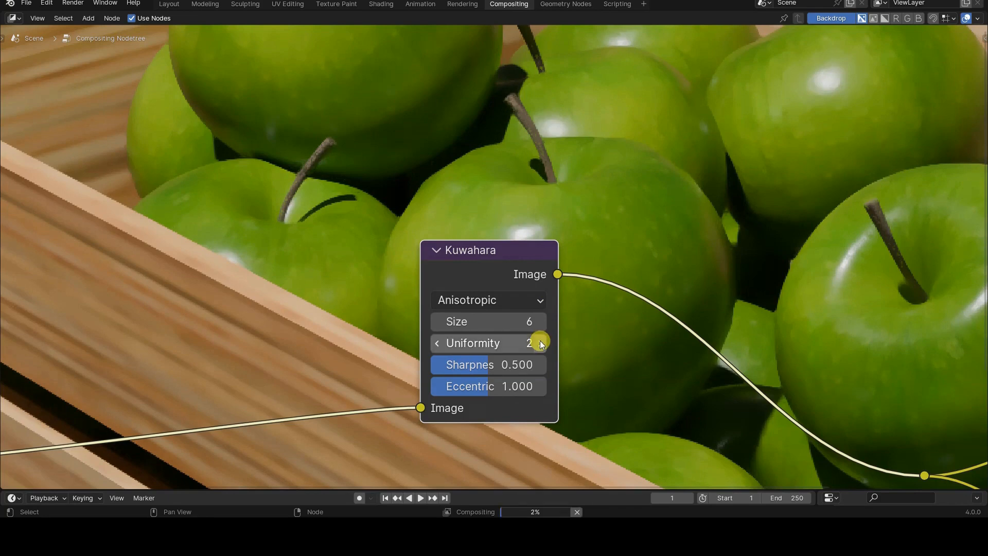
# Adjust the Anisotropic Kuwahara Uniformity with its arrows, ending at 3
pyautogui.click(540, 343)
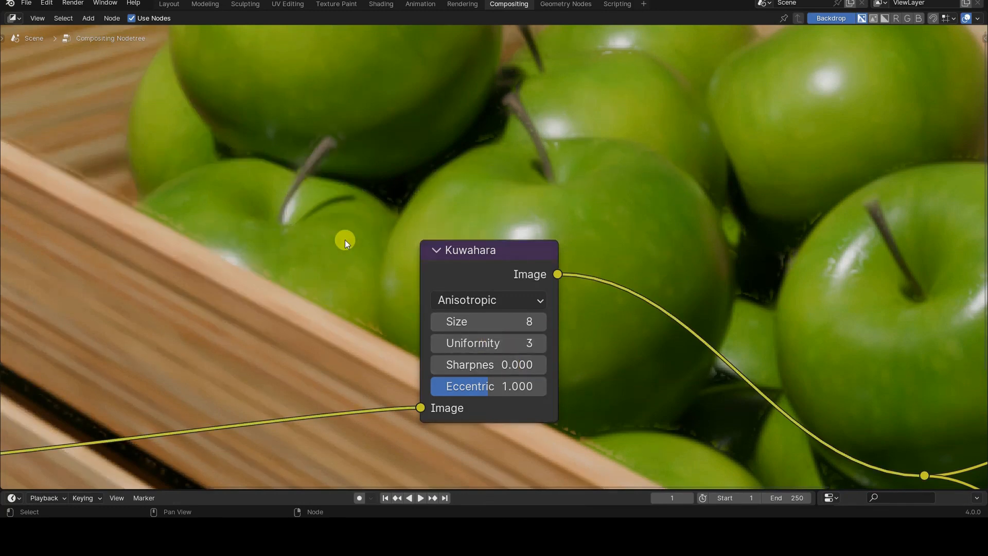
# Frame the whole crate, set Sharpness to 0.500 and begin editing Eccentricity
pyautogui.moveTo(345, 244); pyautogui.dragTo(309, 158)
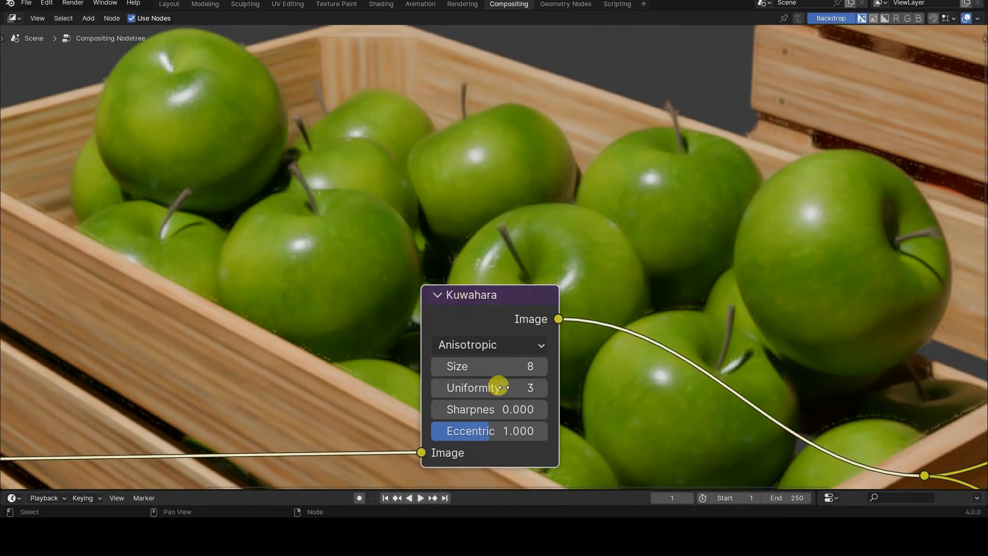
pyautogui.click(488, 409)
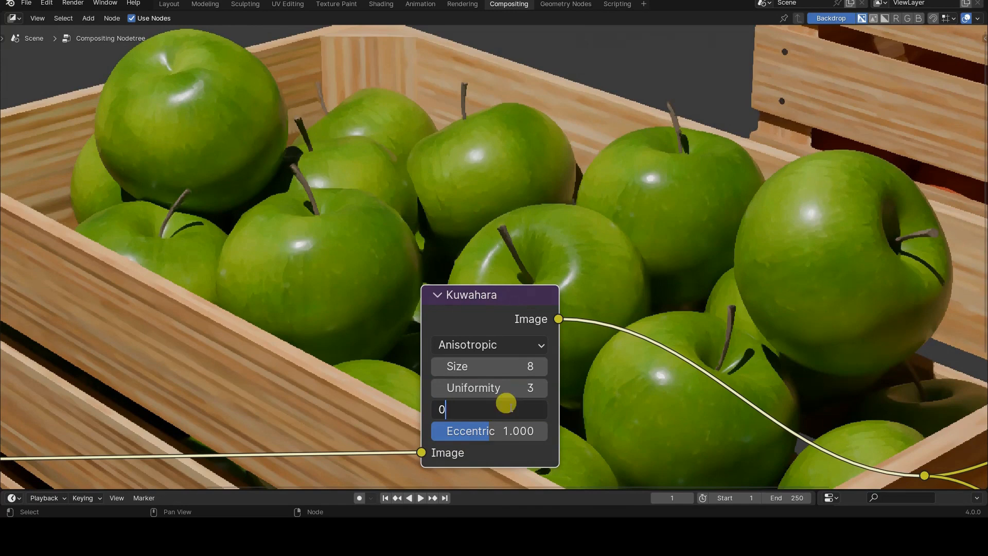
pyautogui.write('.500')
pyautogui.press('Return')
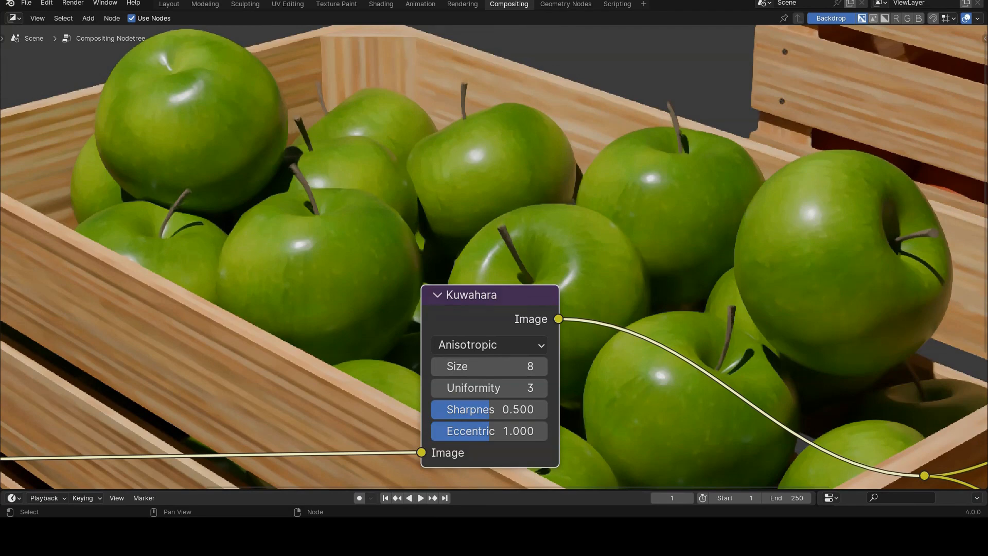
pyautogui.doubleClick(488, 431)
pyautogui.write('2.000')
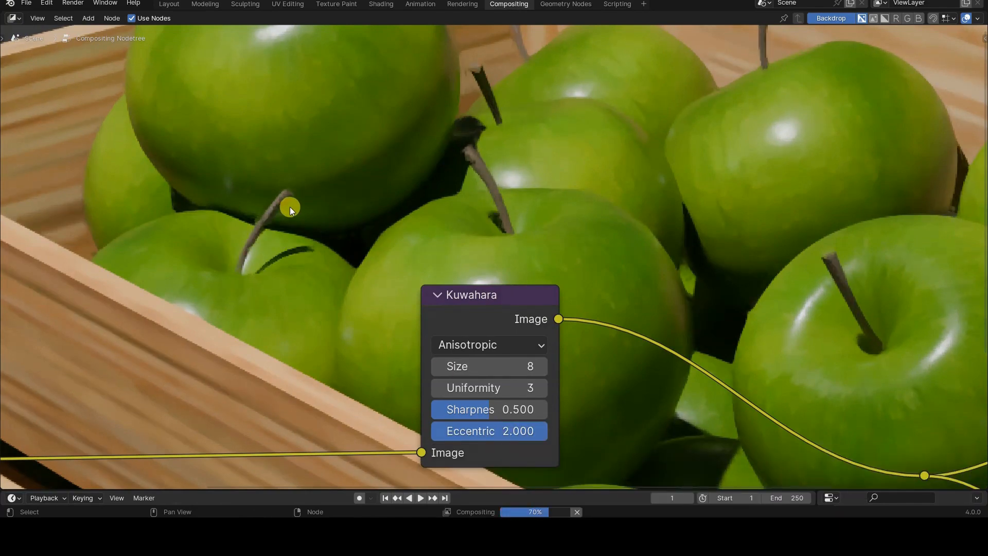
pyautogui.moveTo(446, 246)
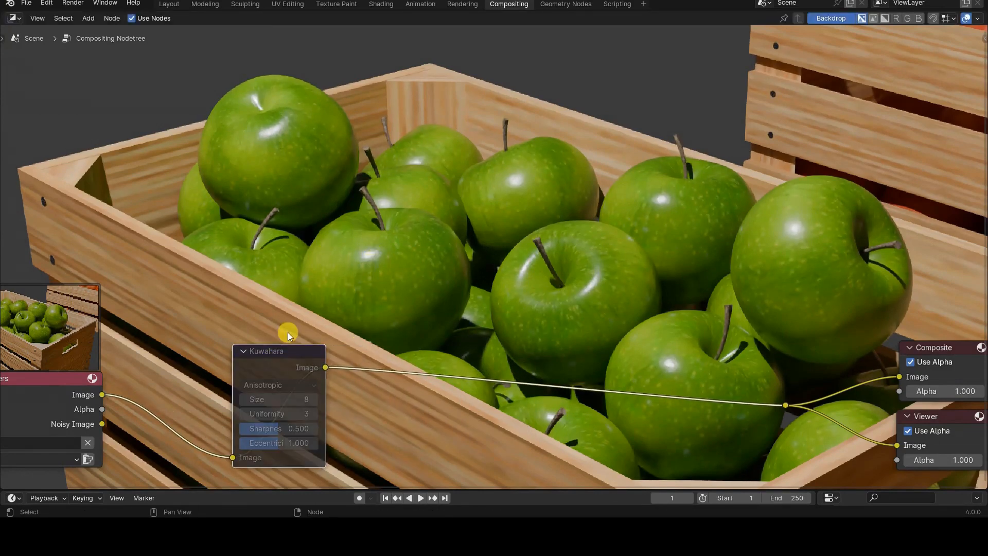
# With the Kuwahara node muted, bring up the Filter node list for a Blur node
pyautogui.click(265, 351)
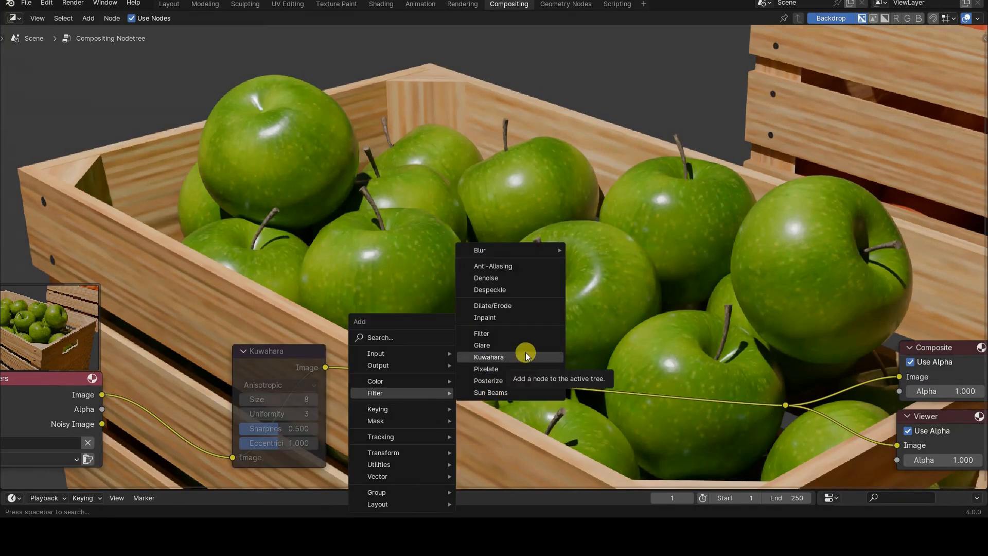
pyautogui.moveTo(480, 249)
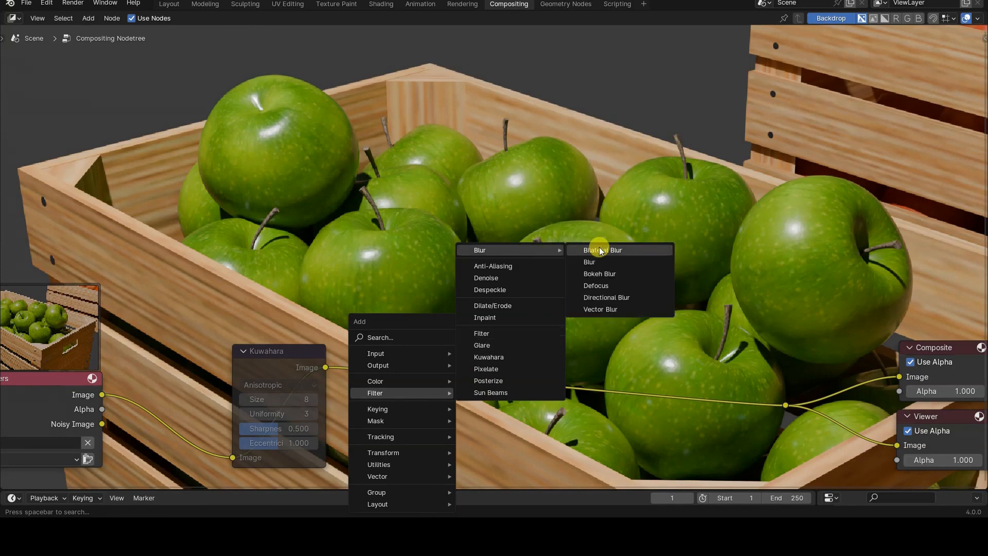
# Add a Gaussian Blur node after the muted Kuwahara and set its X size to 6
pyautogui.click(588, 262)
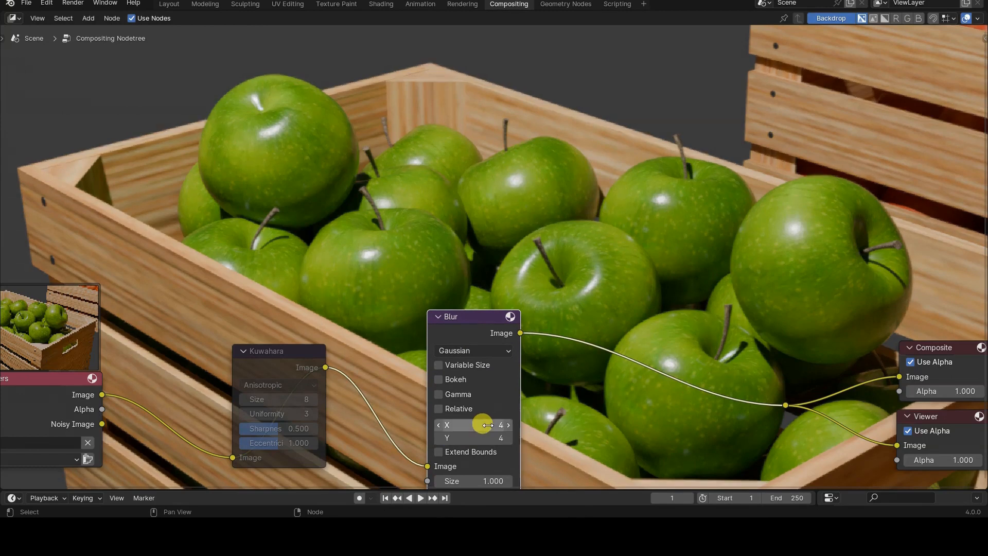
pyautogui.click(472, 424)
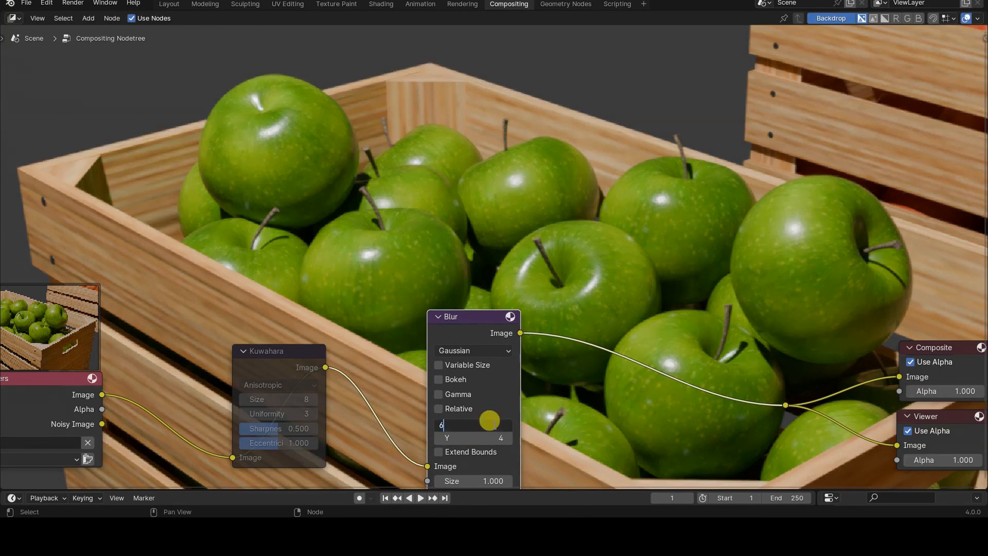